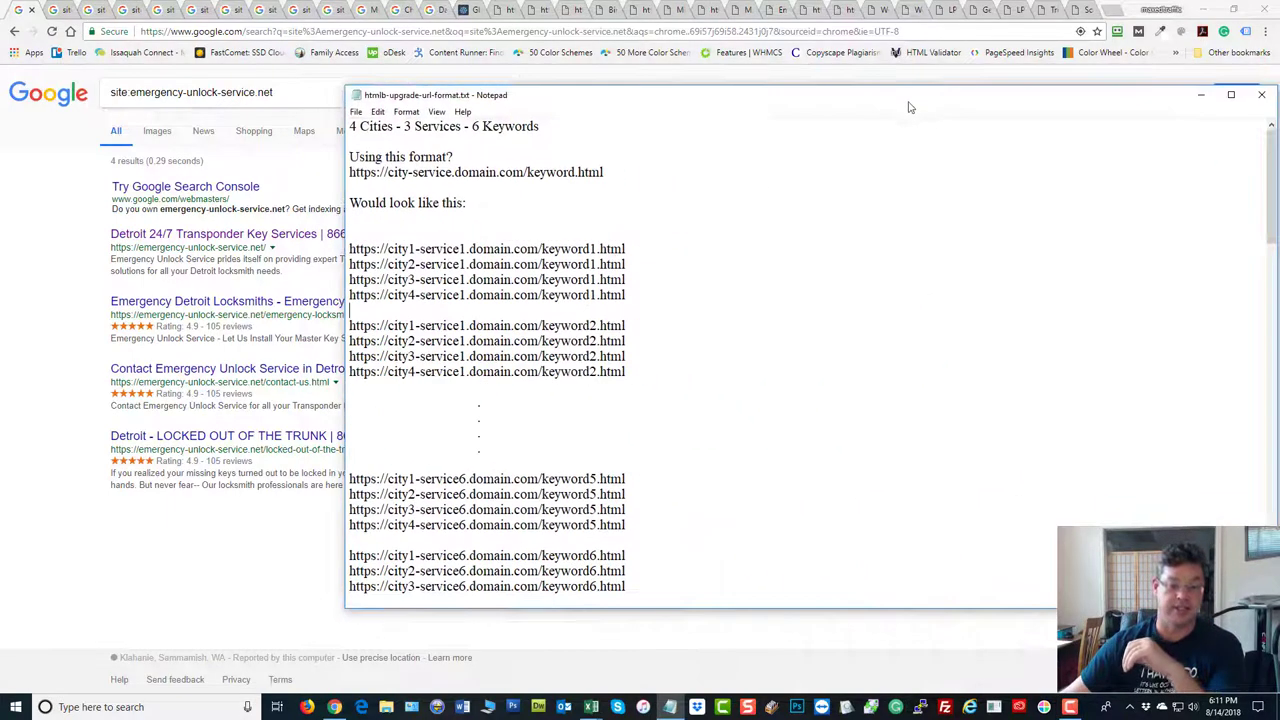
# Scroll through the four indexed results for site:emergency-unlock-service.net.
pyautogui.scroll(-3)
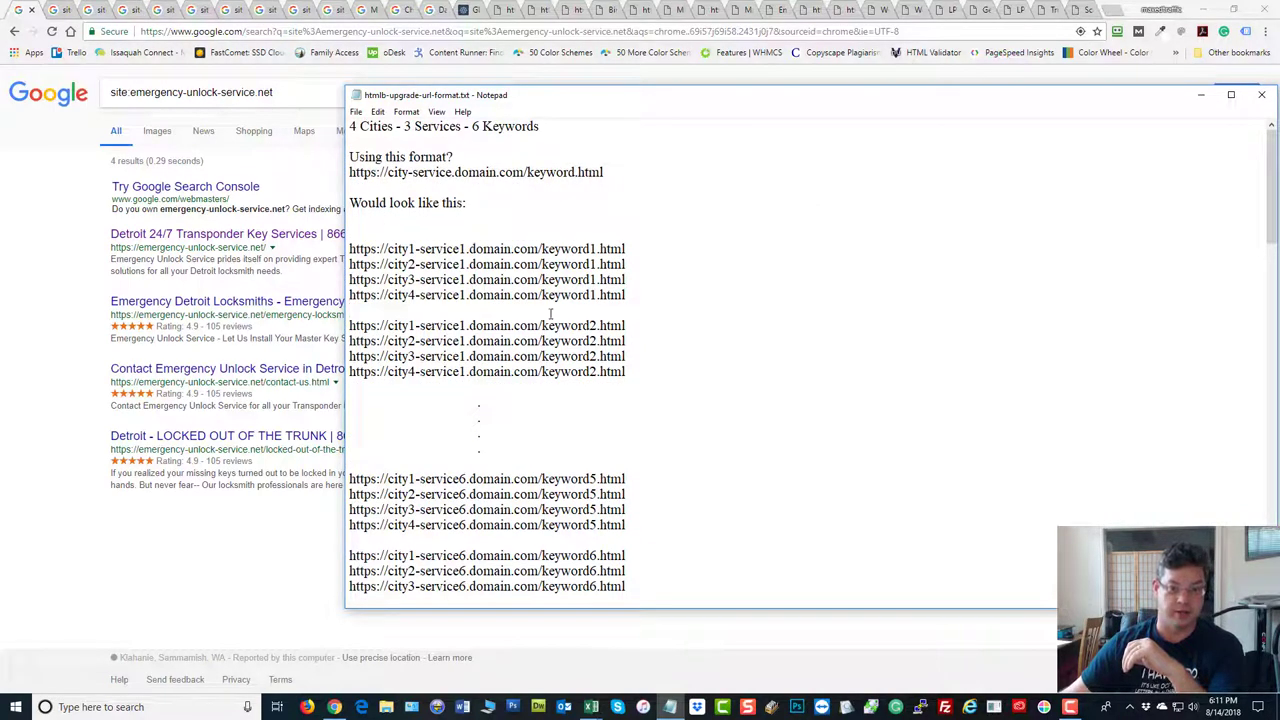
pyautogui.scroll(-3)
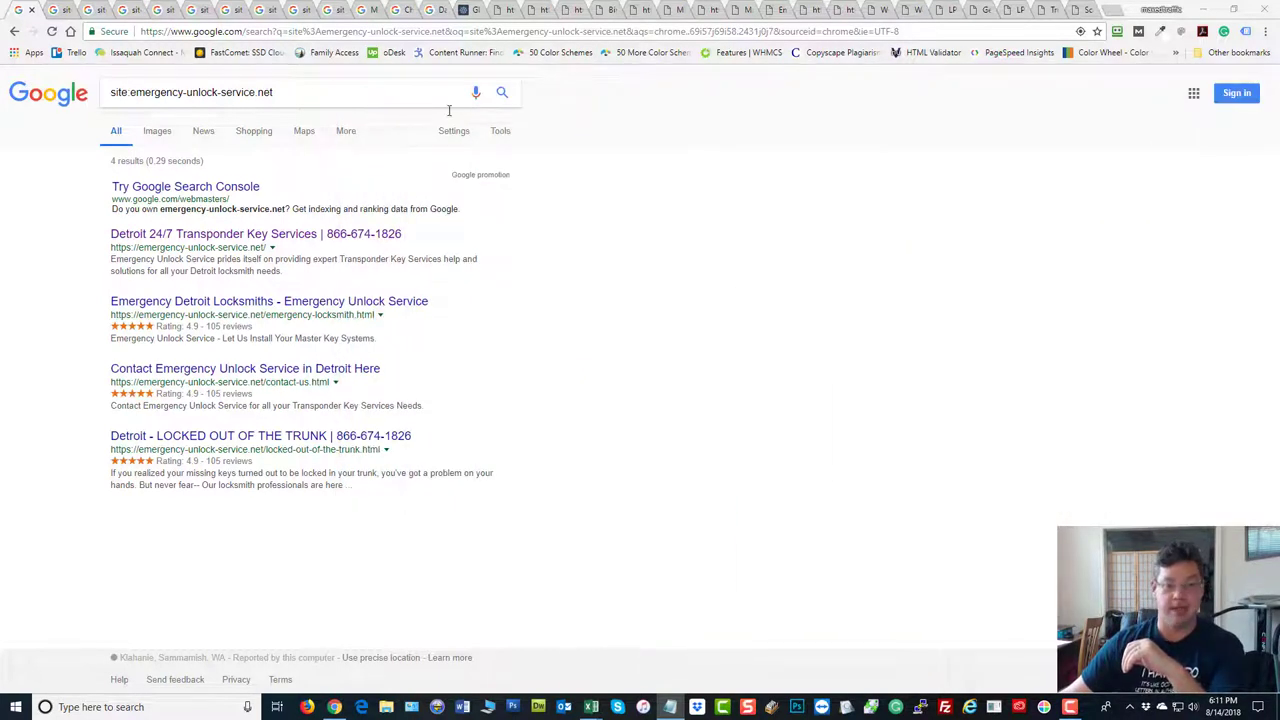
pyautogui.moveTo(687, 297)
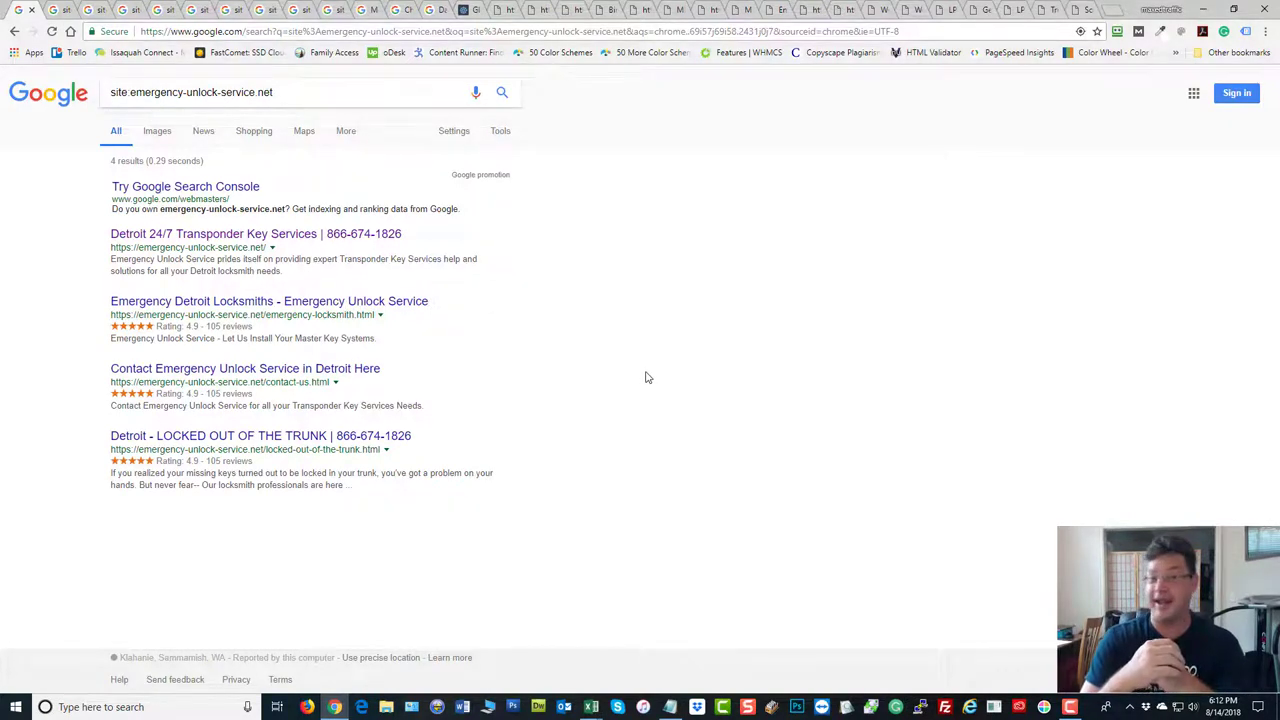
pyautogui.moveTo(668, 393)
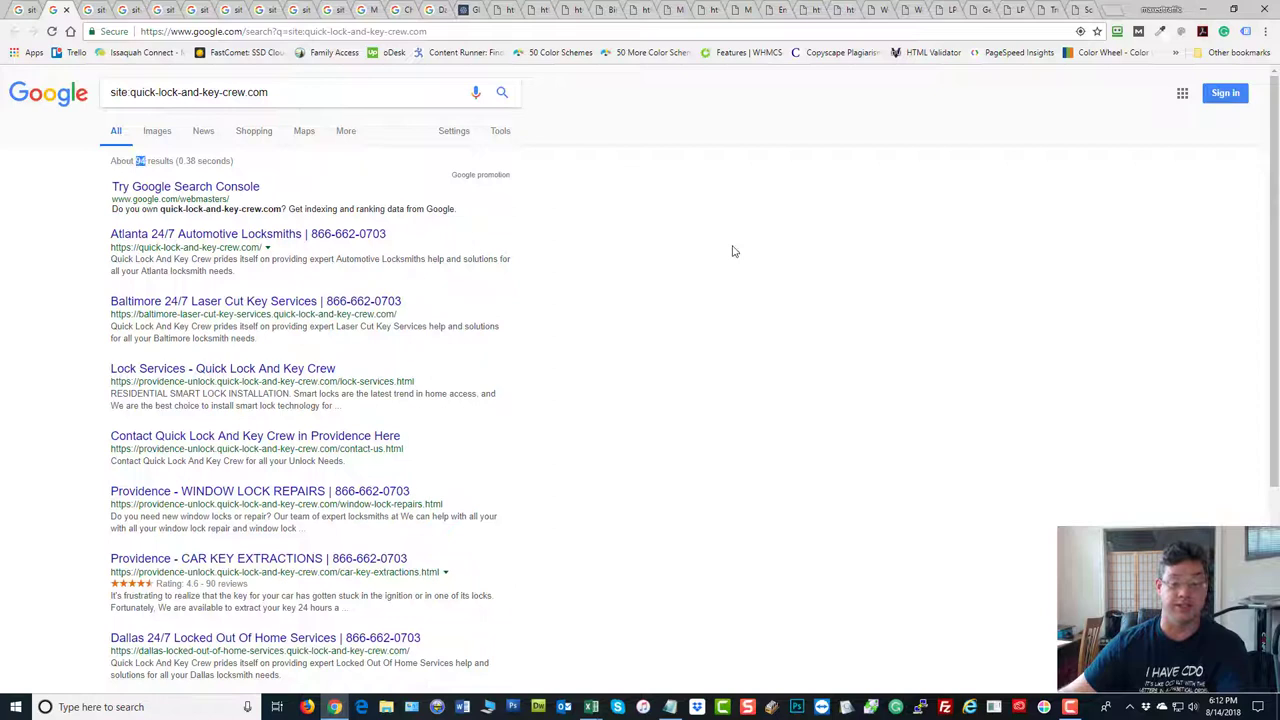
pyautogui.moveTo(718, 267)
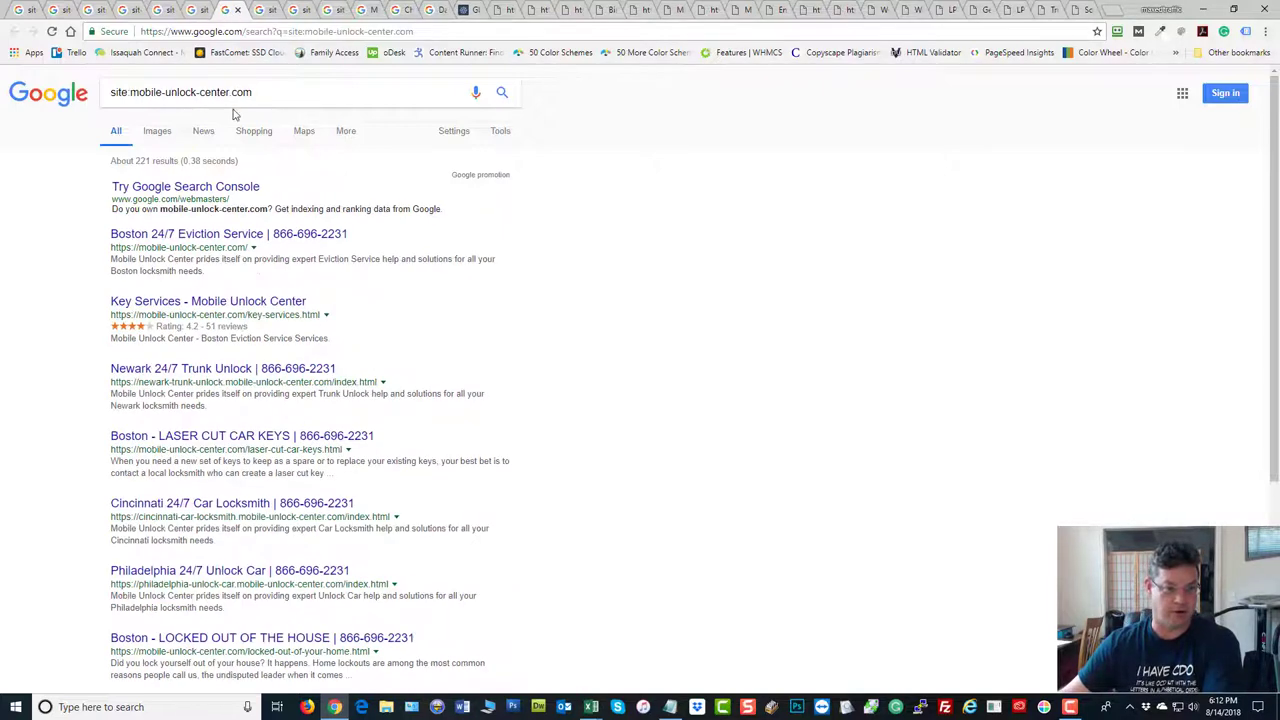
pyautogui.moveTo(250, 24)
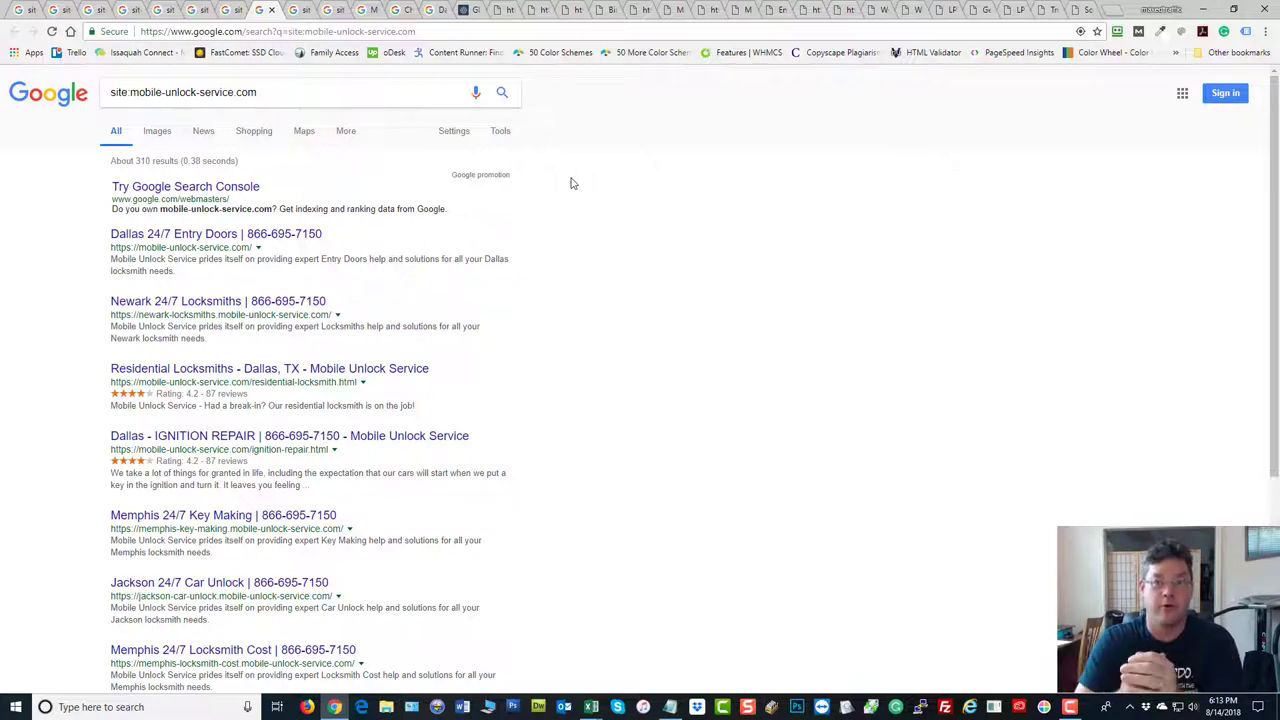
pyautogui.moveTo(319, 73)
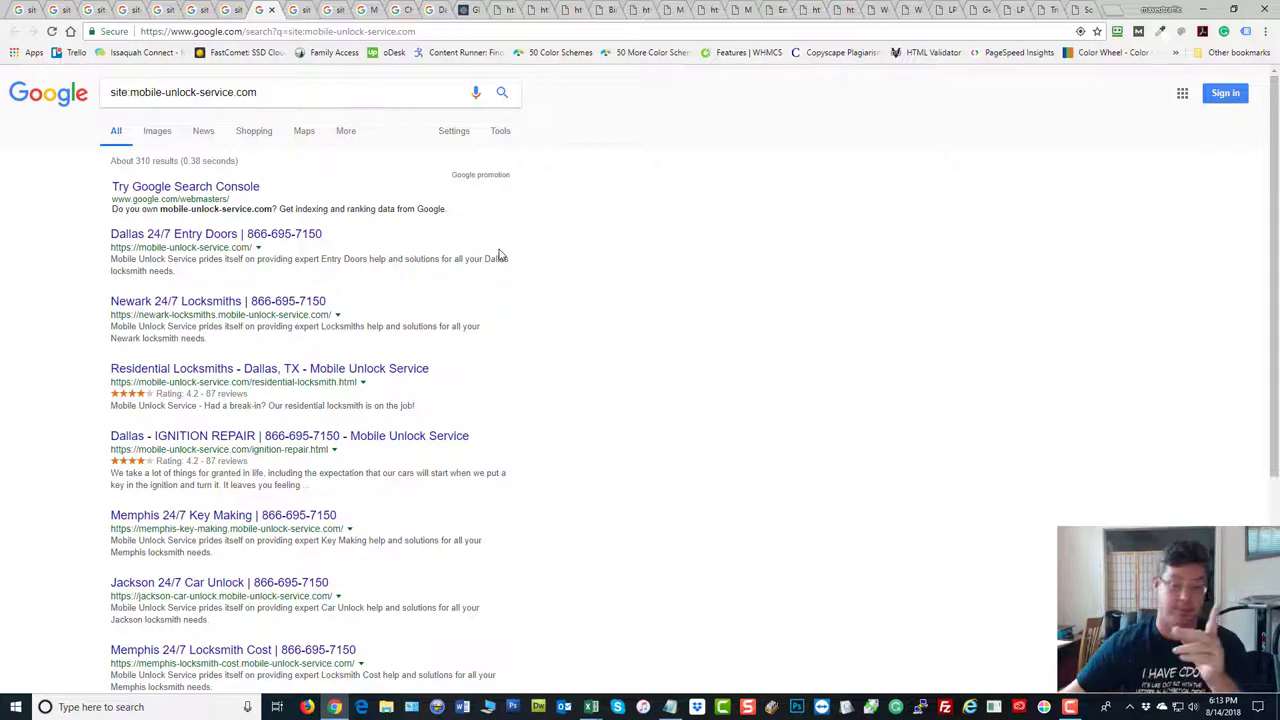
pyautogui.moveTo(383, 82)
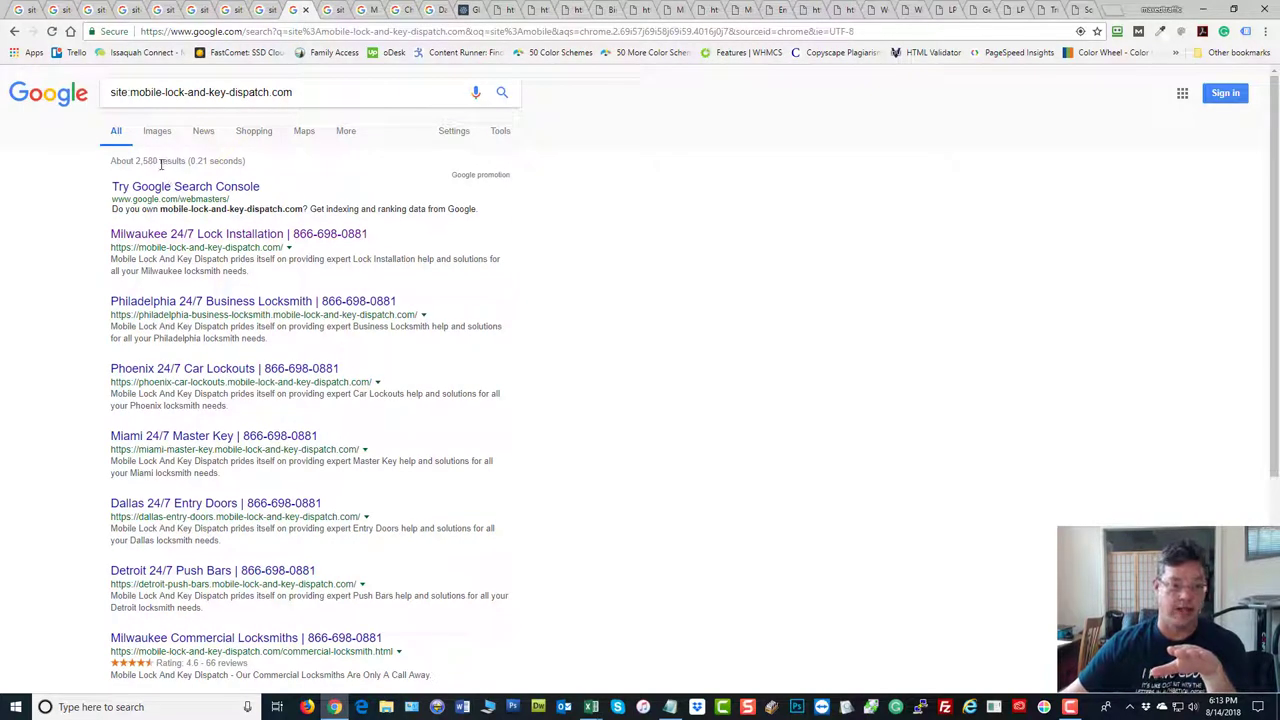
pyautogui.doubleClick(147, 160)
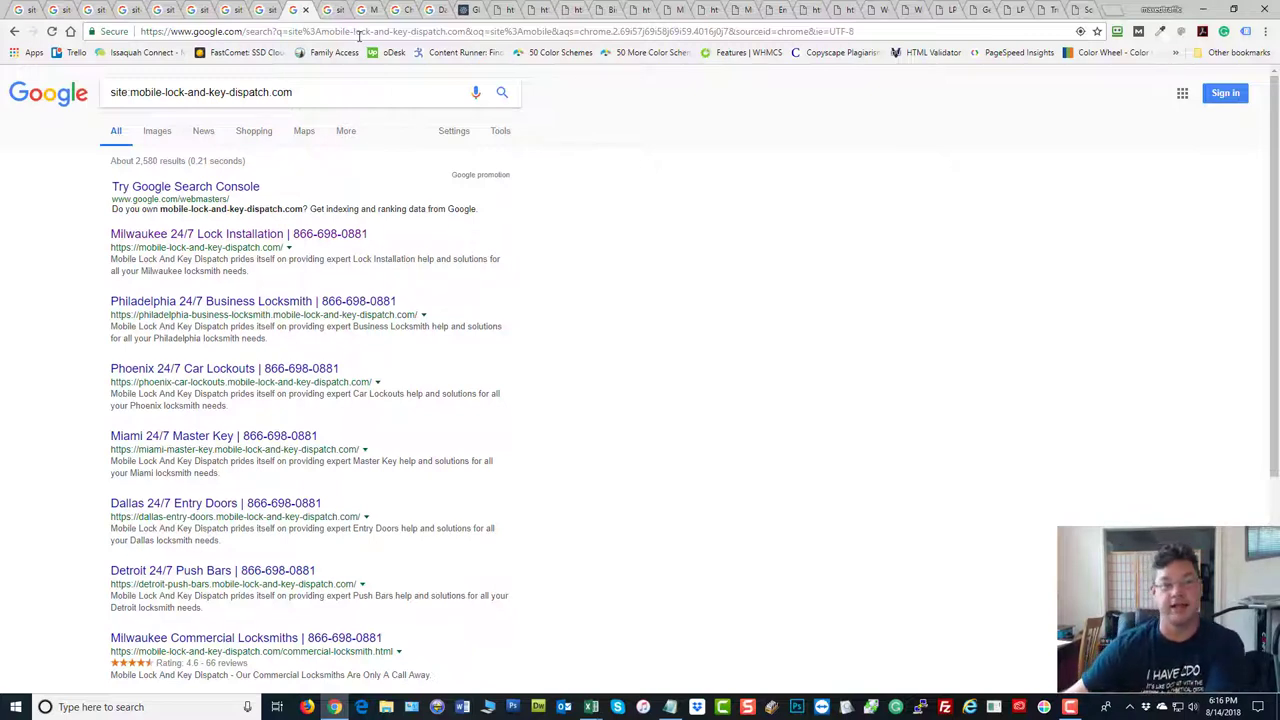
pyautogui.moveTo(591, 132)
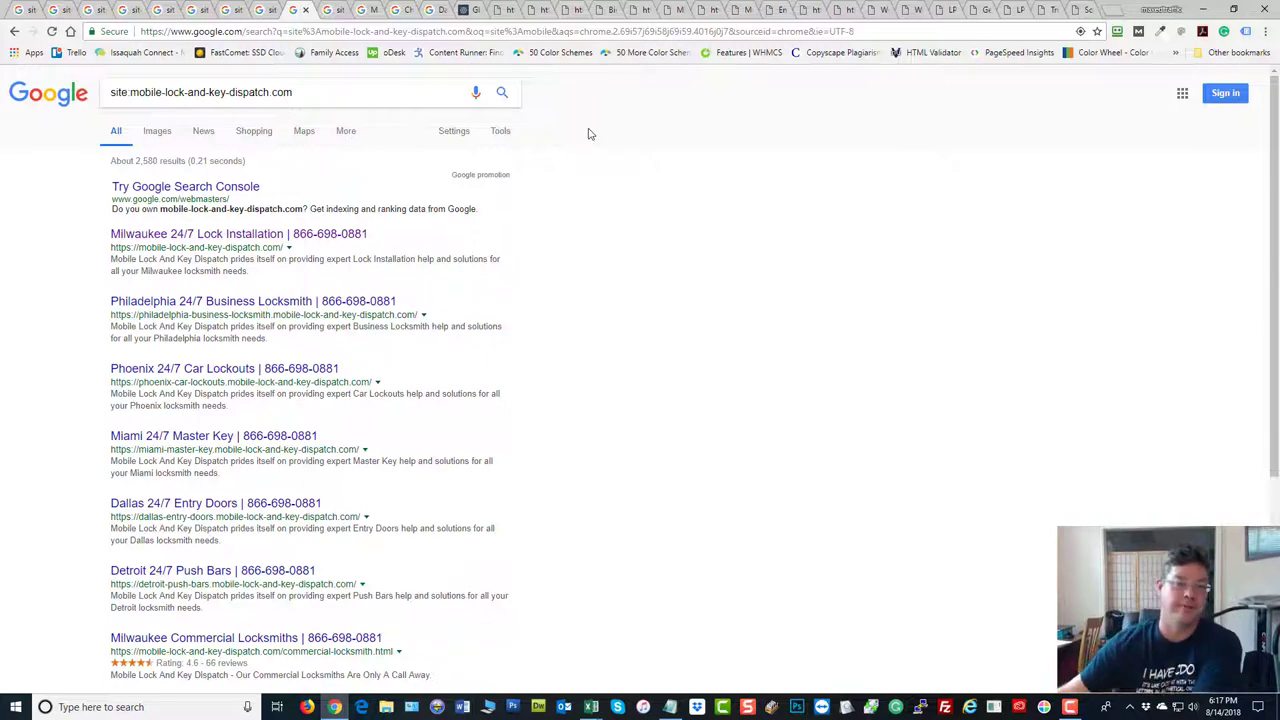
pyautogui.moveTo(508, 168)
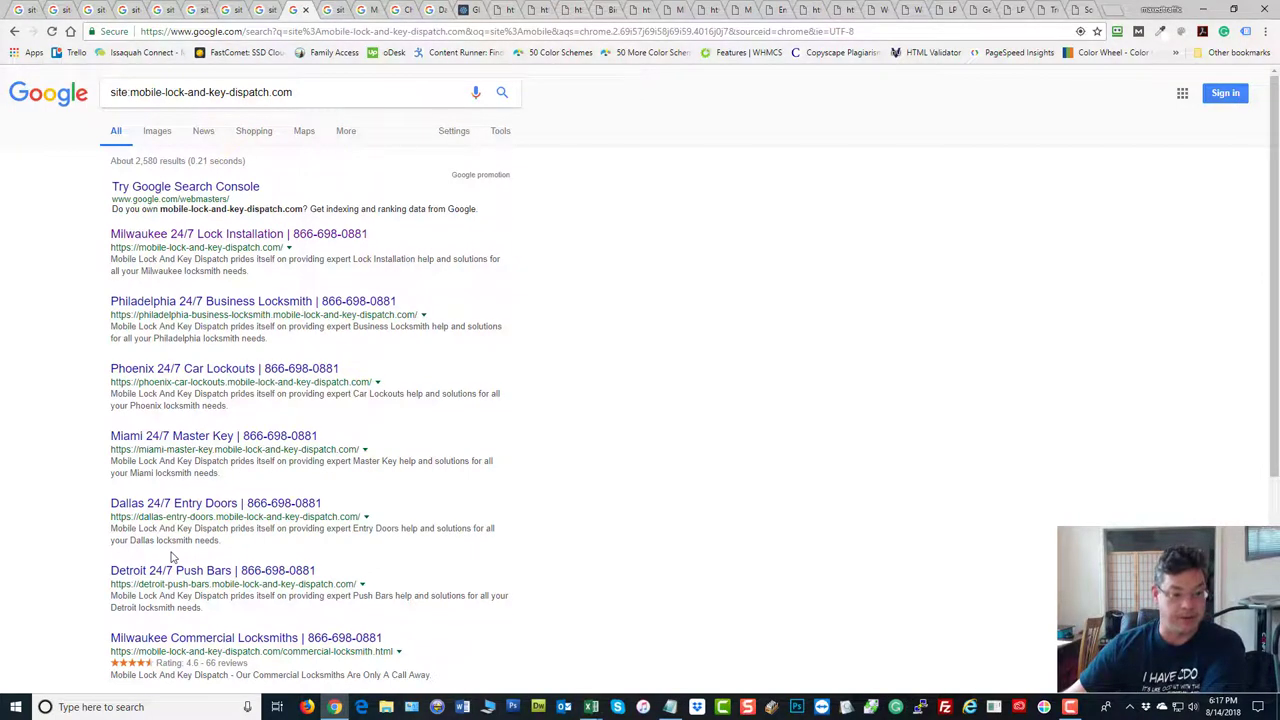
pyautogui.moveTo(730, 245)
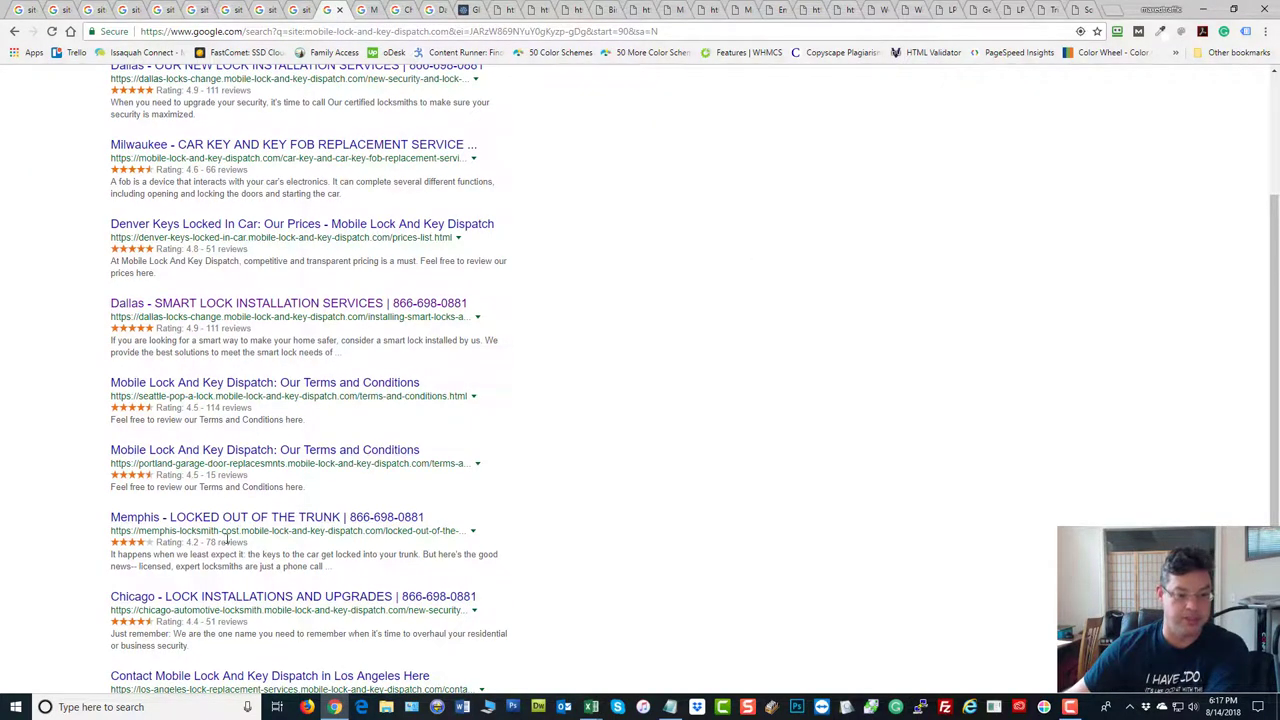
pyautogui.moveTo(640, 388)
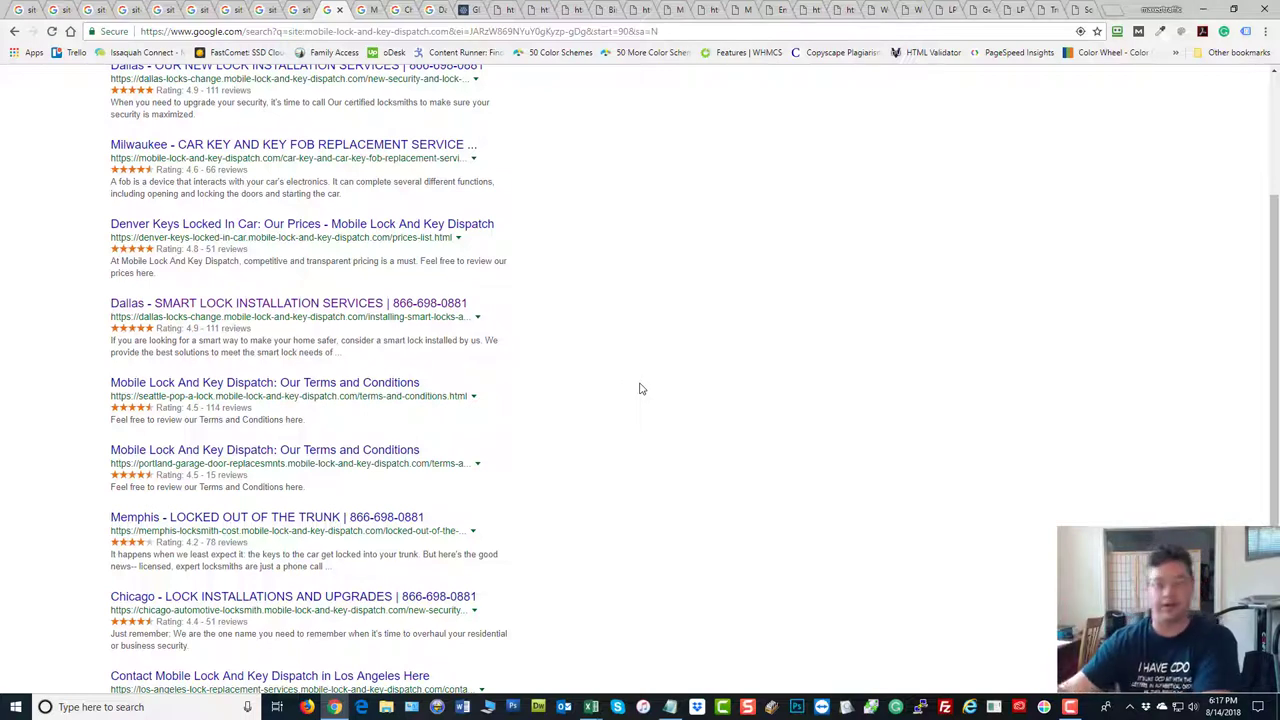
pyautogui.moveTo(388, 91)
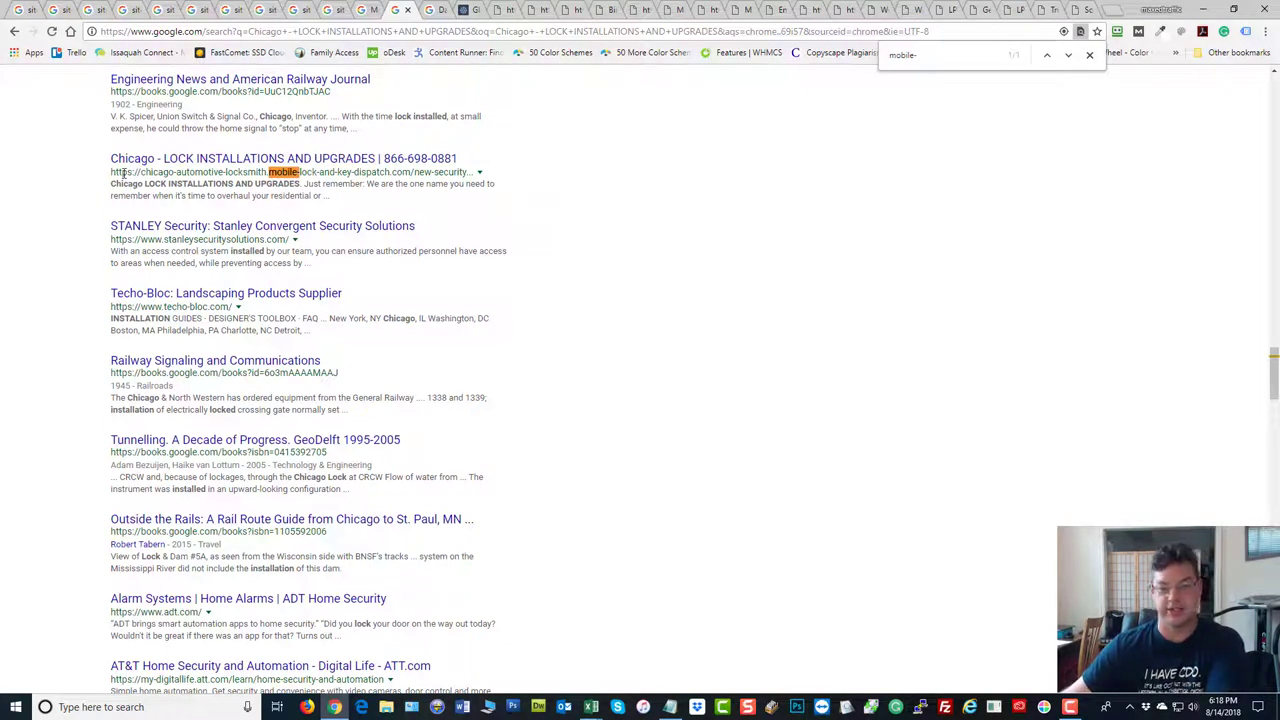
pyautogui.moveTo(128, 172)
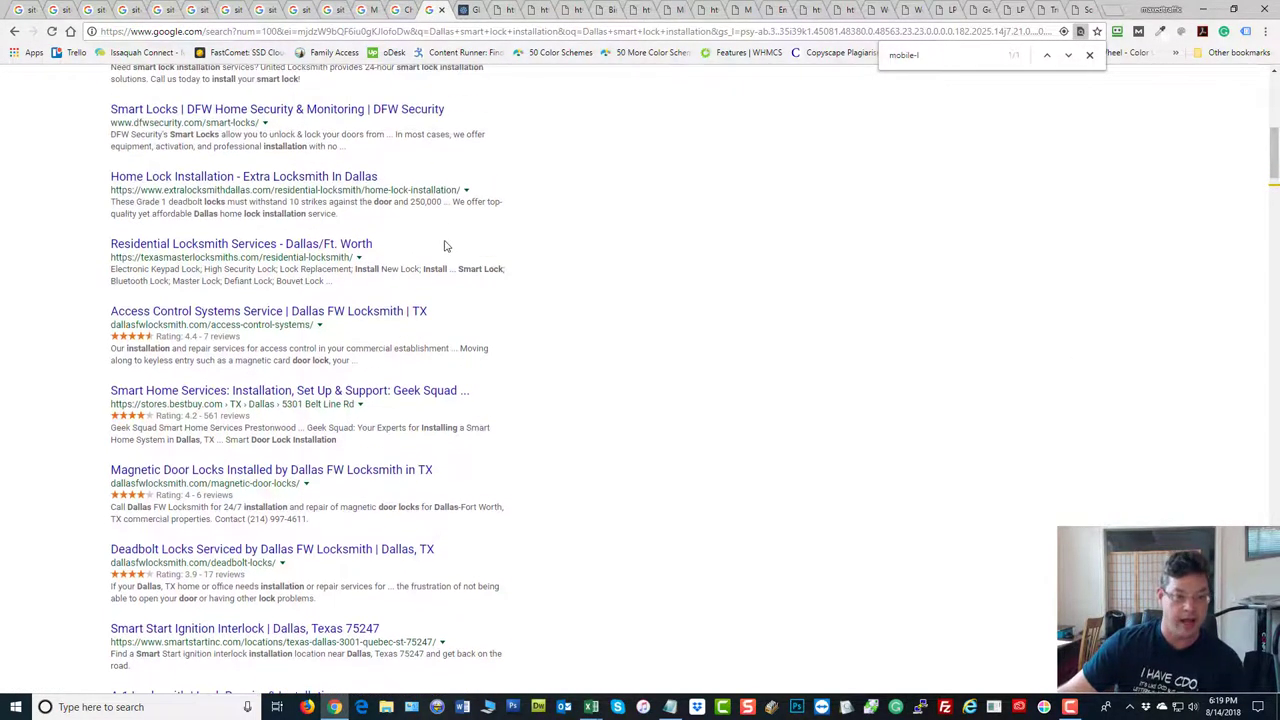
# Scroll through the 'Dallas smart lock installation' results, past sponsored locksmiths and Yelp listings.
pyautogui.scroll(-3)
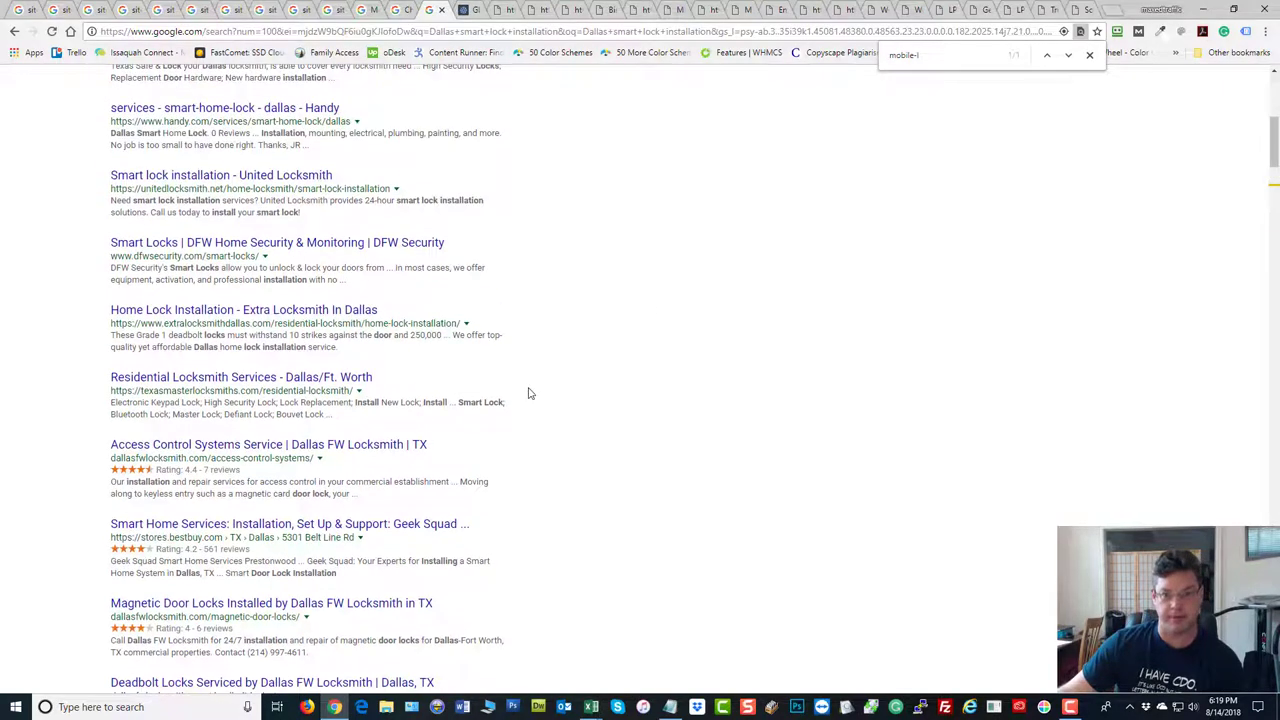
pyautogui.scroll(3)
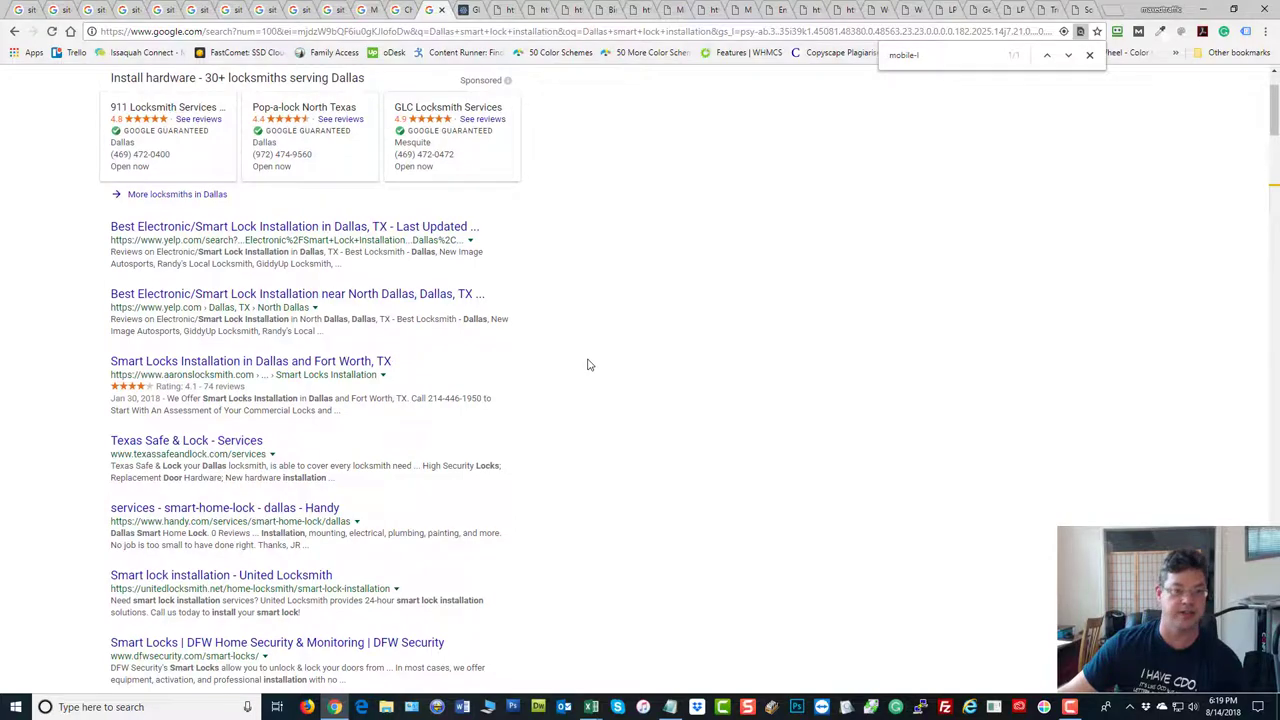
pyautogui.scroll(-3)
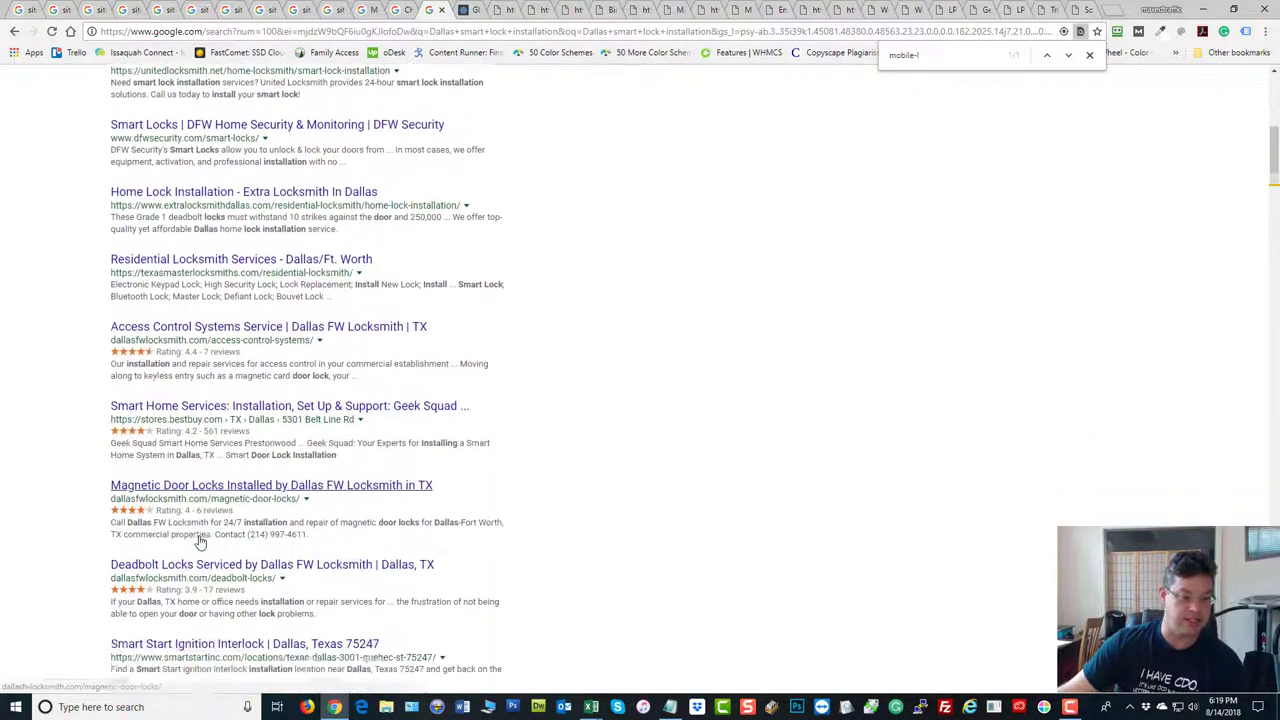
pyautogui.scroll(-3)
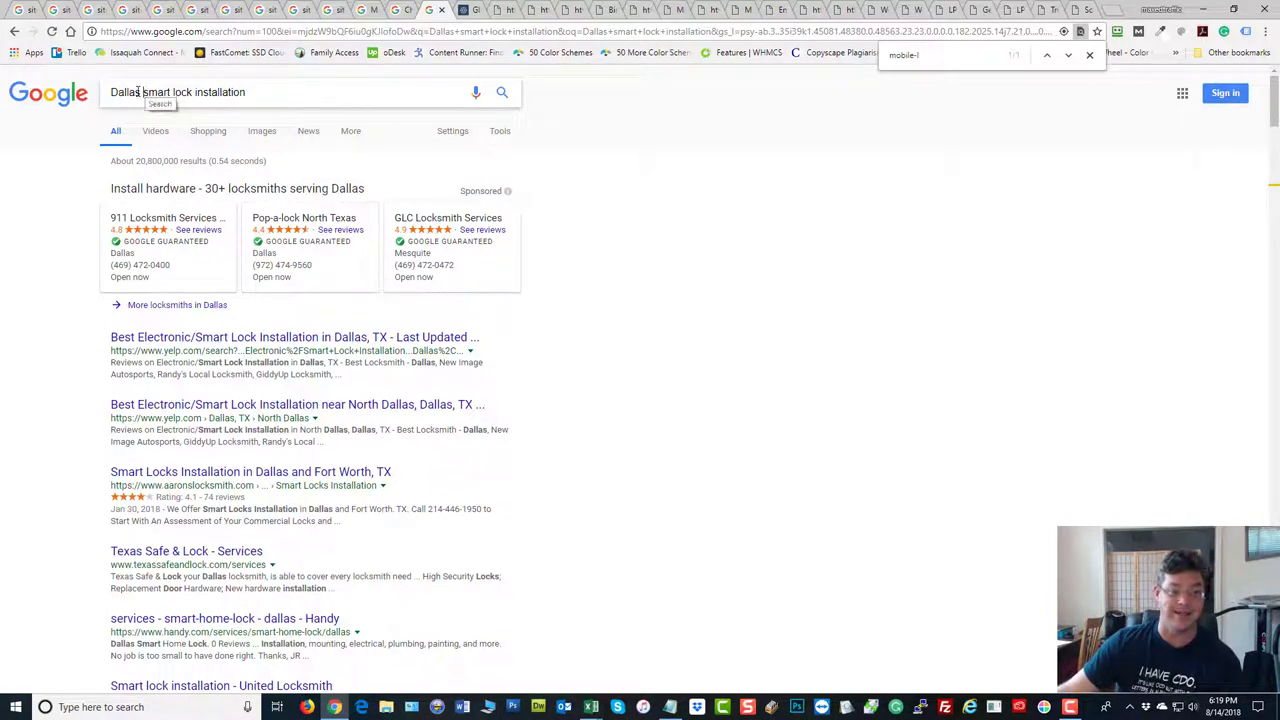
pyautogui.doubleClick(125, 92)
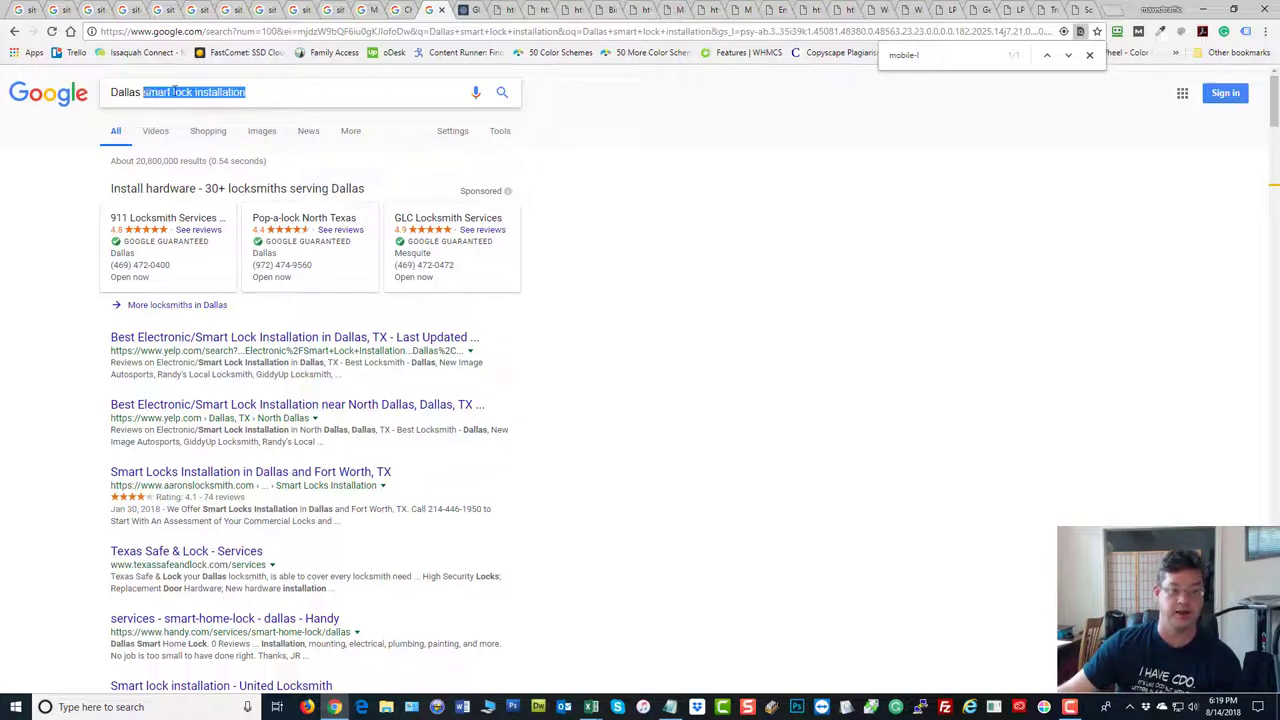
pyautogui.moveTo(659, 387)
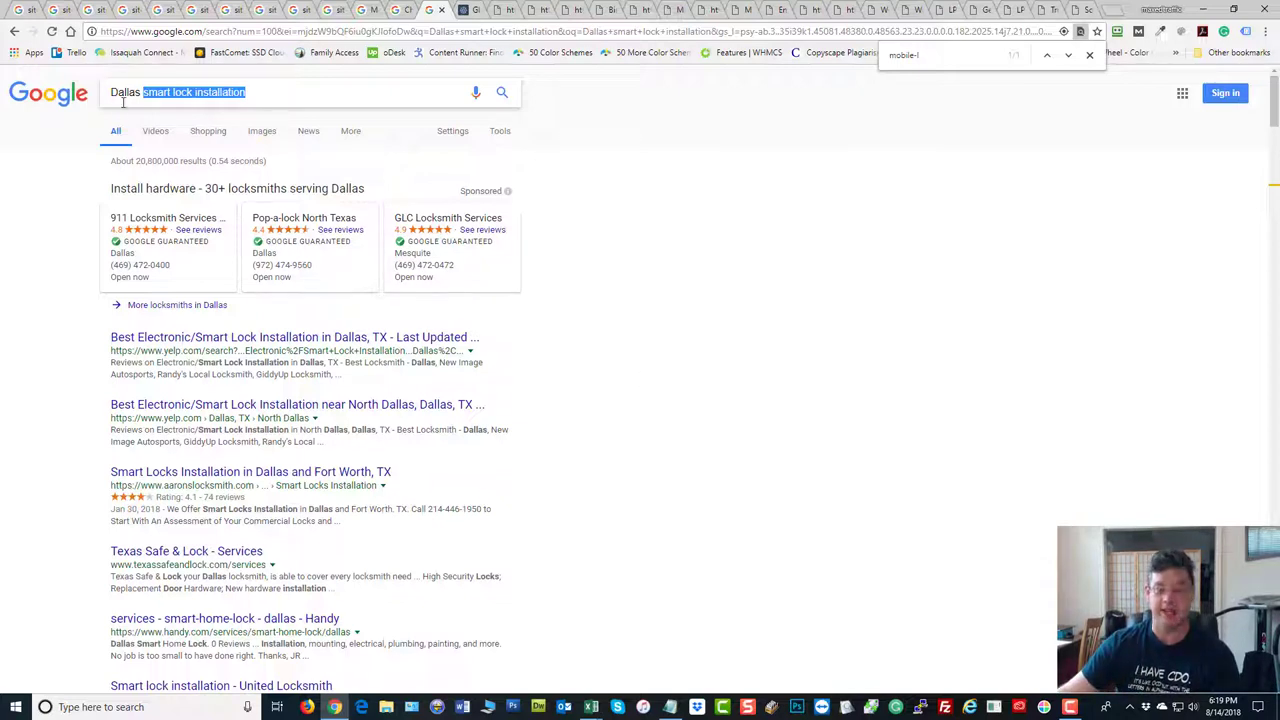
pyautogui.moveTo(158, 95)
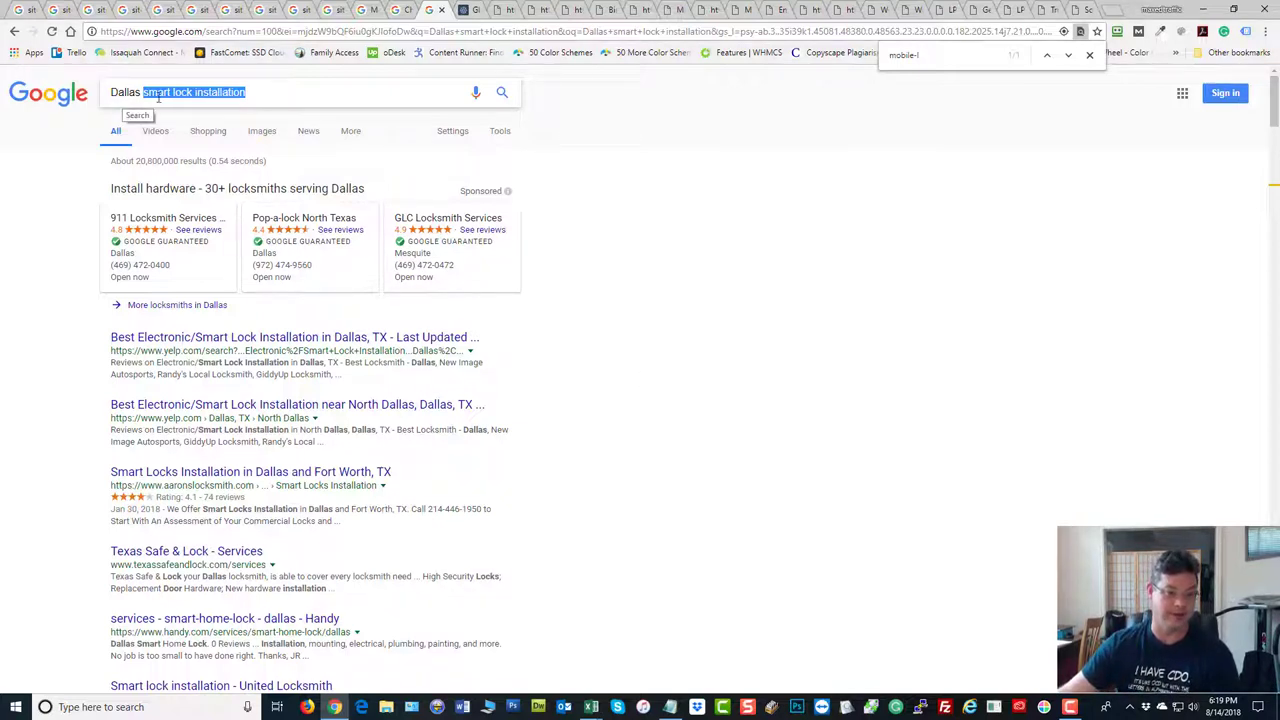